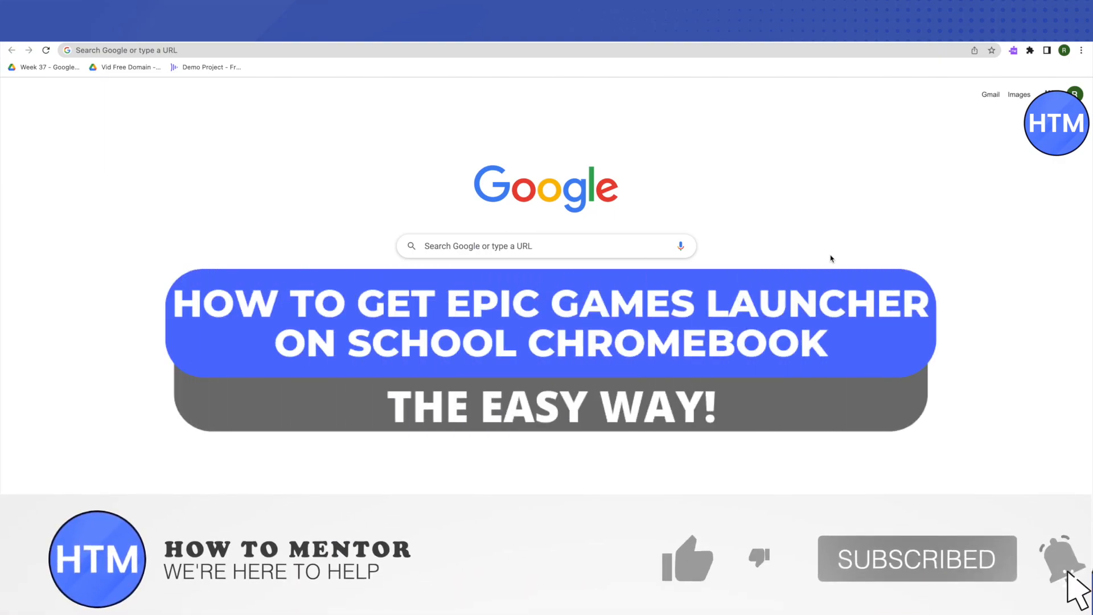
Step: Run a Google search for 'uptodown' from the new tab page
click(687, 558)
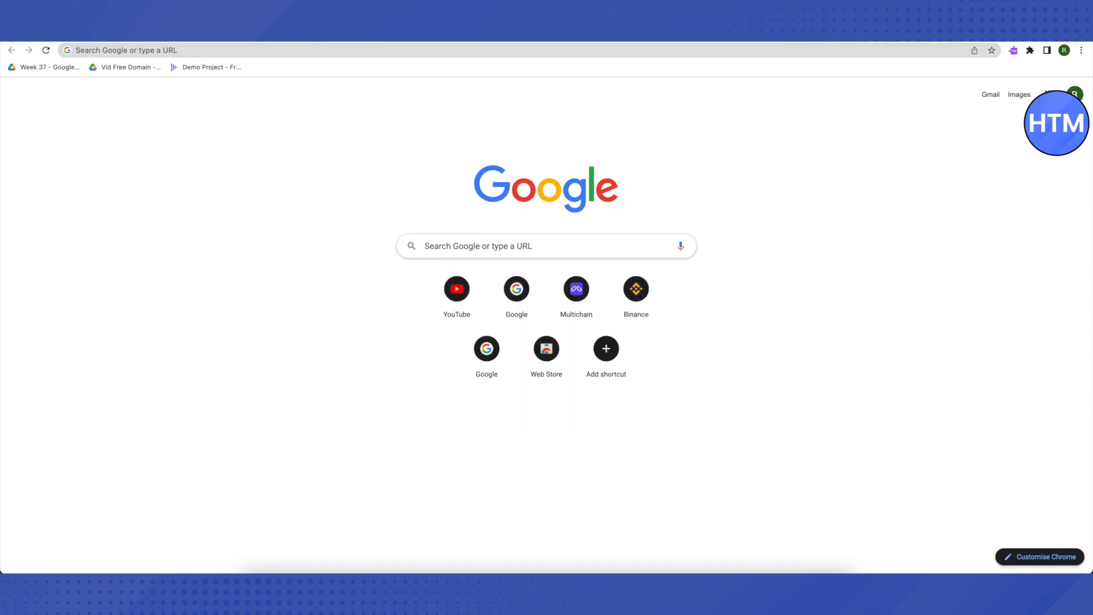
text(uptodown)
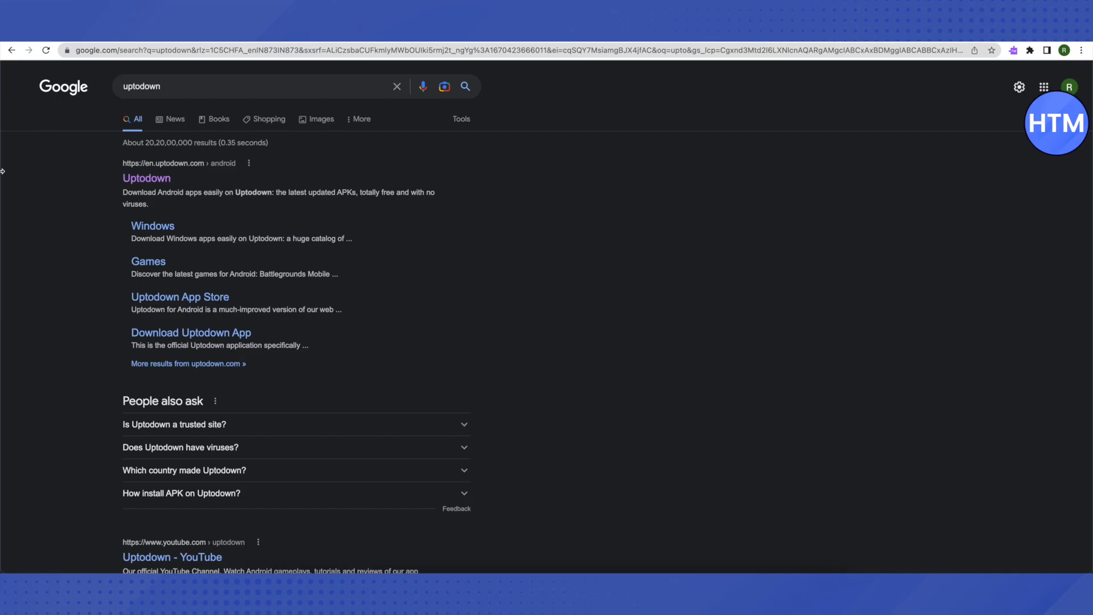
mouse_move(827, 100)
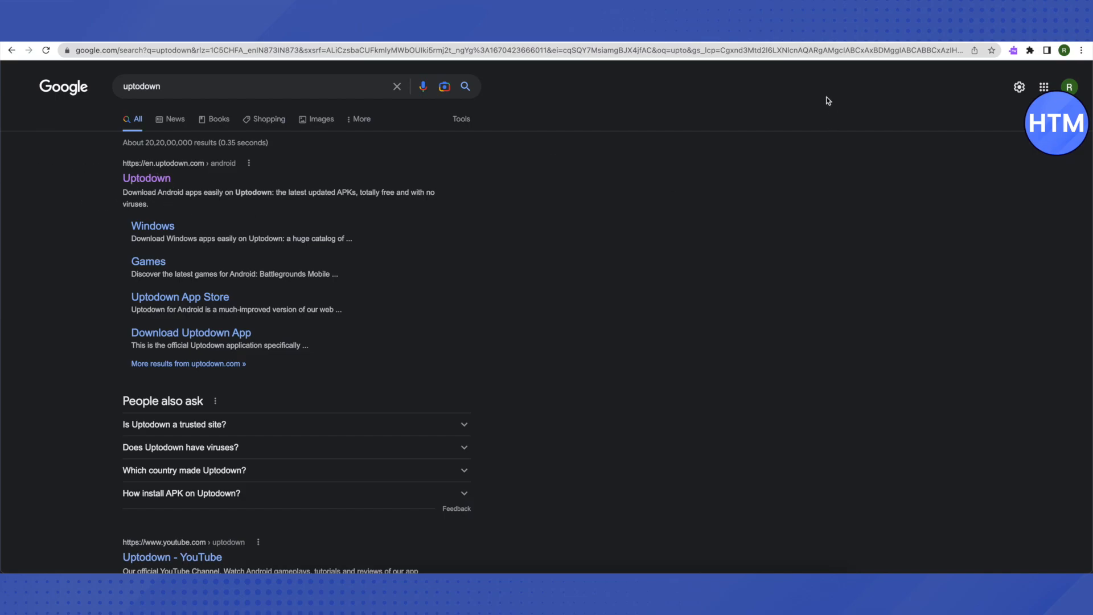
Step: Open the Uptodown site and search its Android catalogue for 'epic games'
click(146, 177)
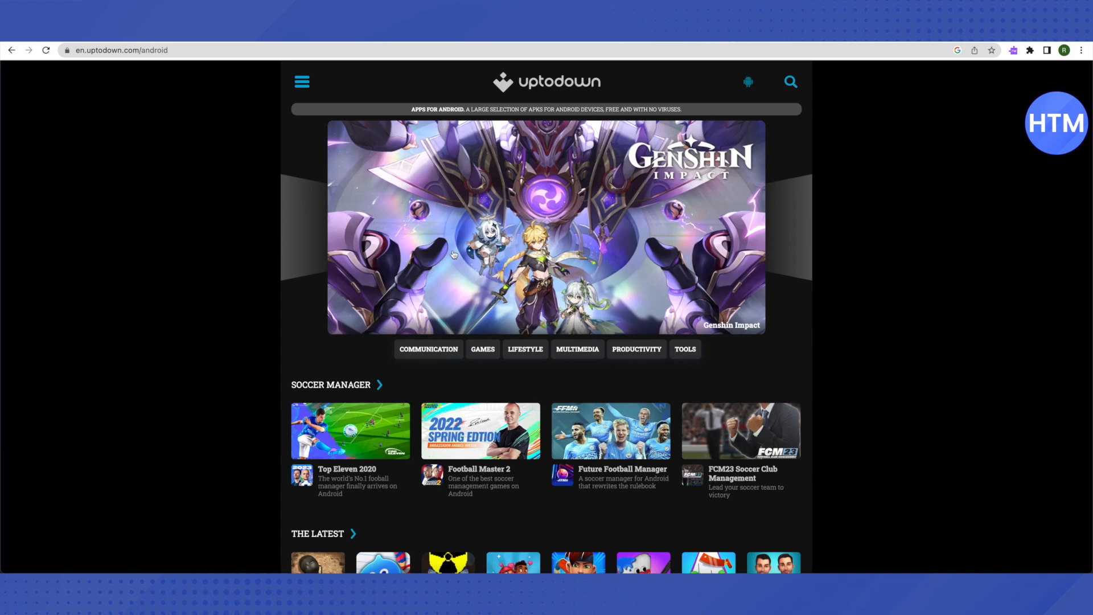
mouse_move(805, 102)
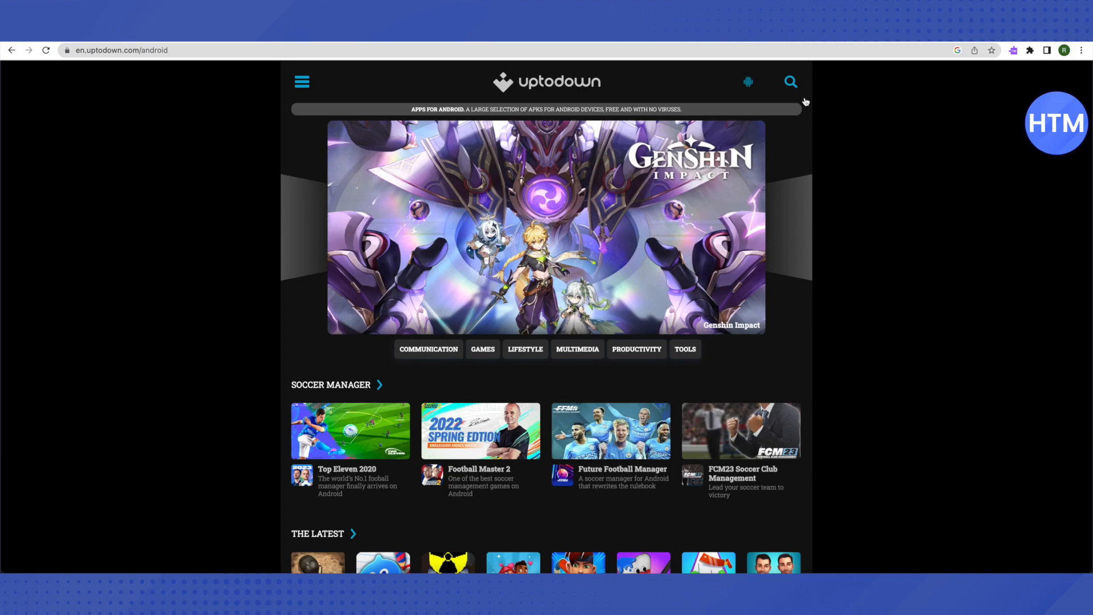
mouse_move(801, 95)
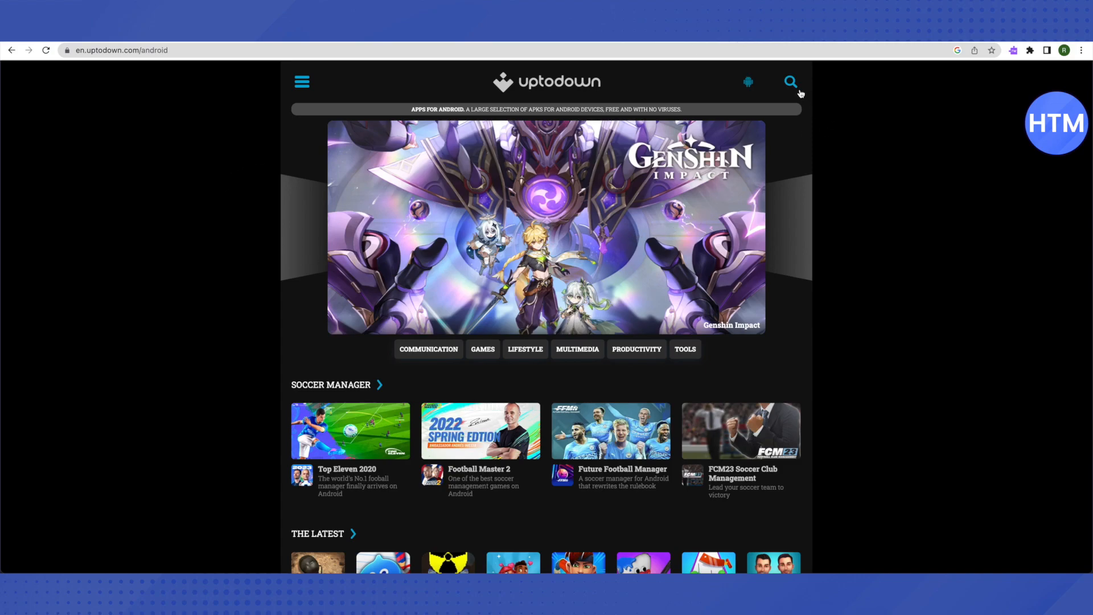
click(790, 82)
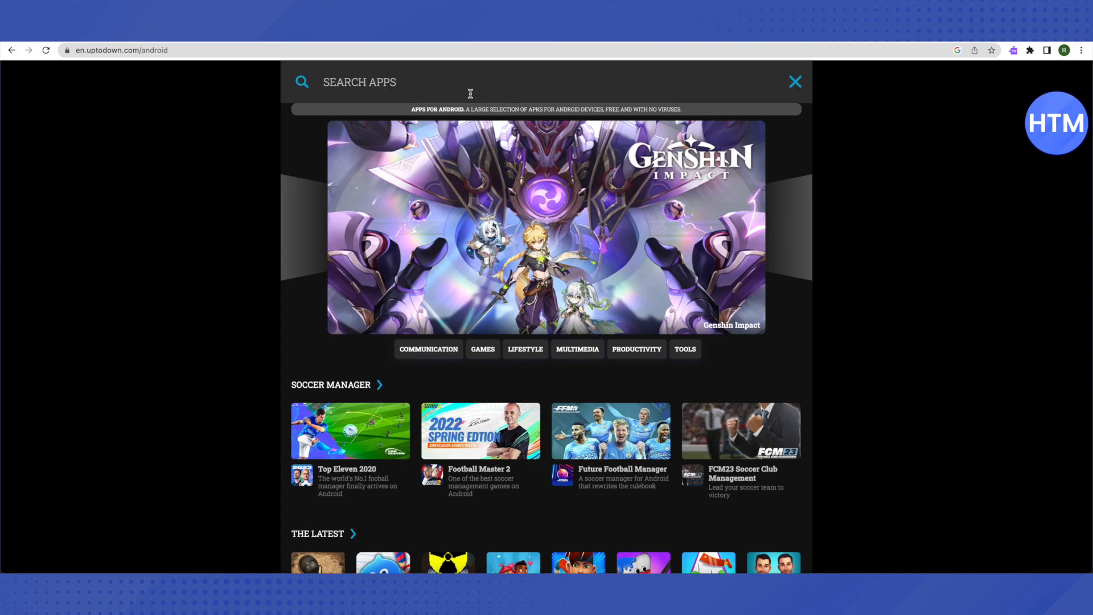
text(e)
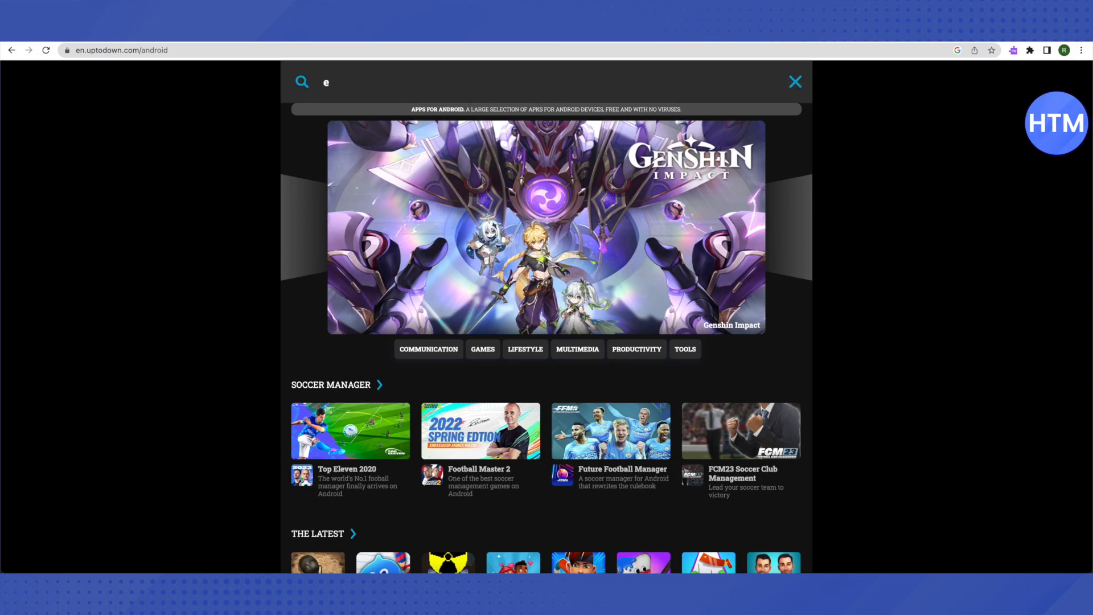
text(pic ga)
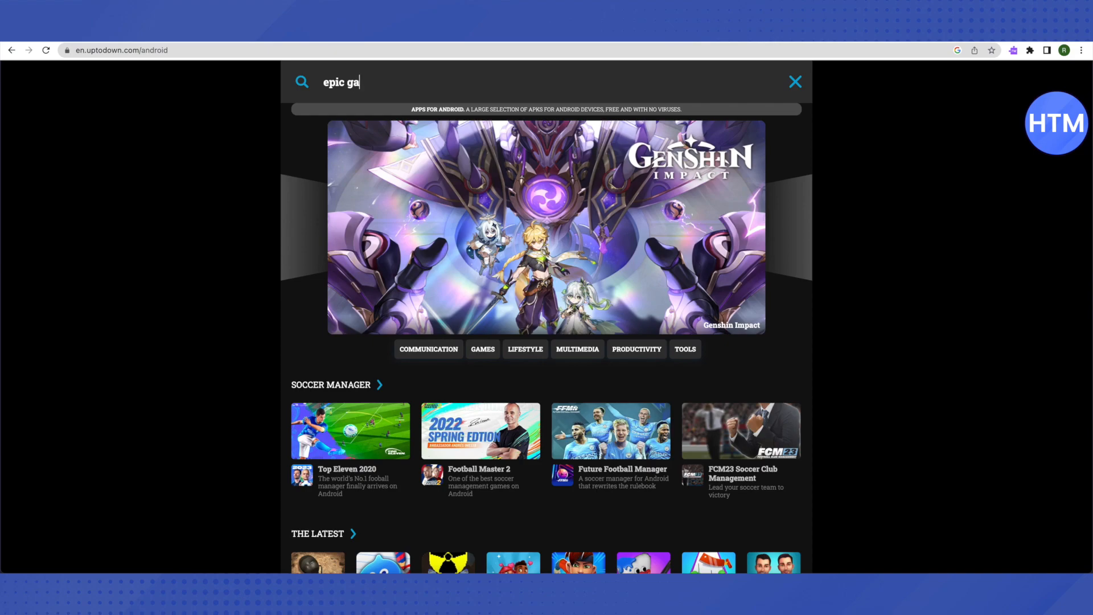
key(Enter)
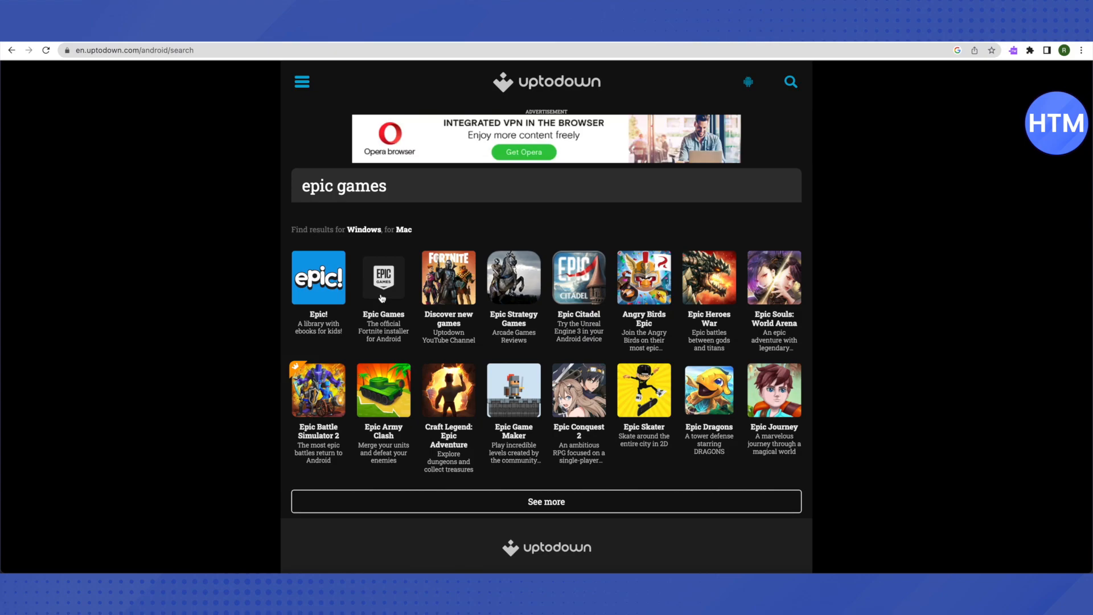
Step: View the Epic Games app listing, then open NeatBytes' Solid Explorer page from Google results
click(382, 276)
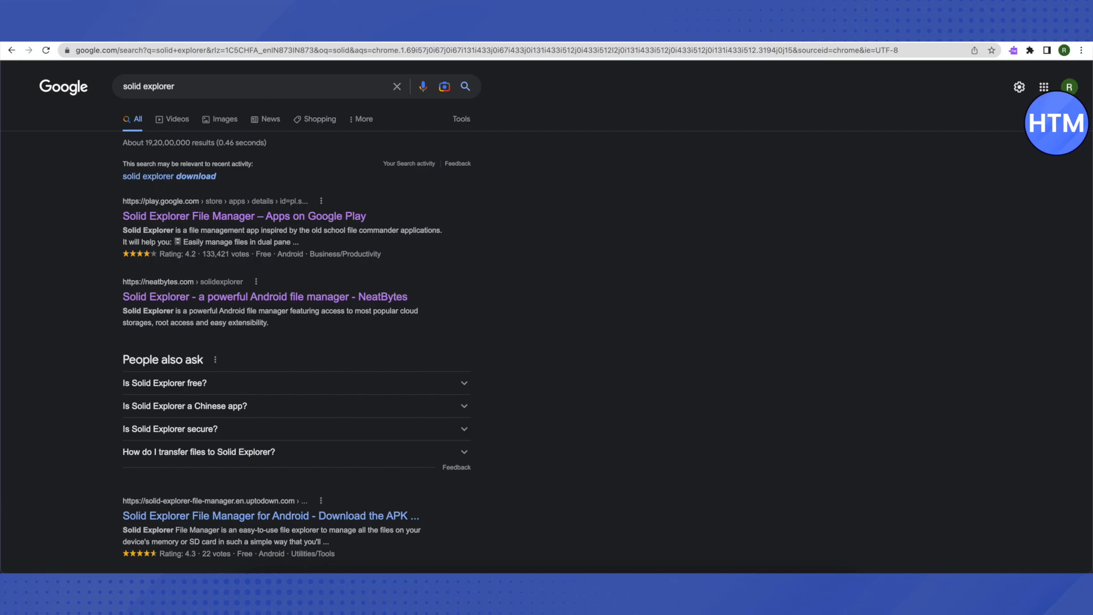
click(263, 296)
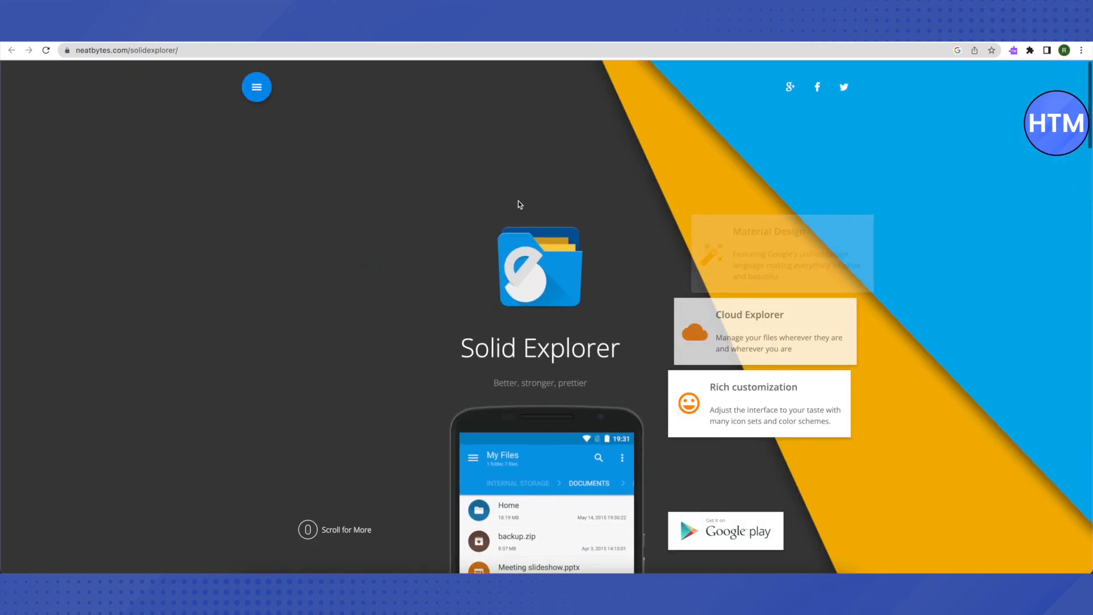
scroll(down, 3)
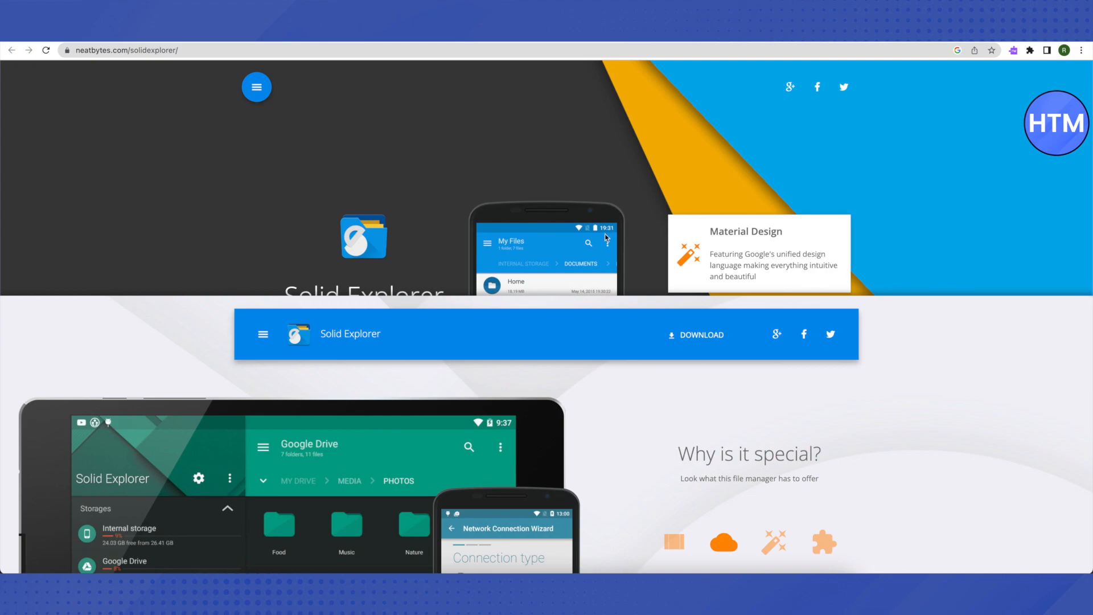
mouse_move(537, 311)
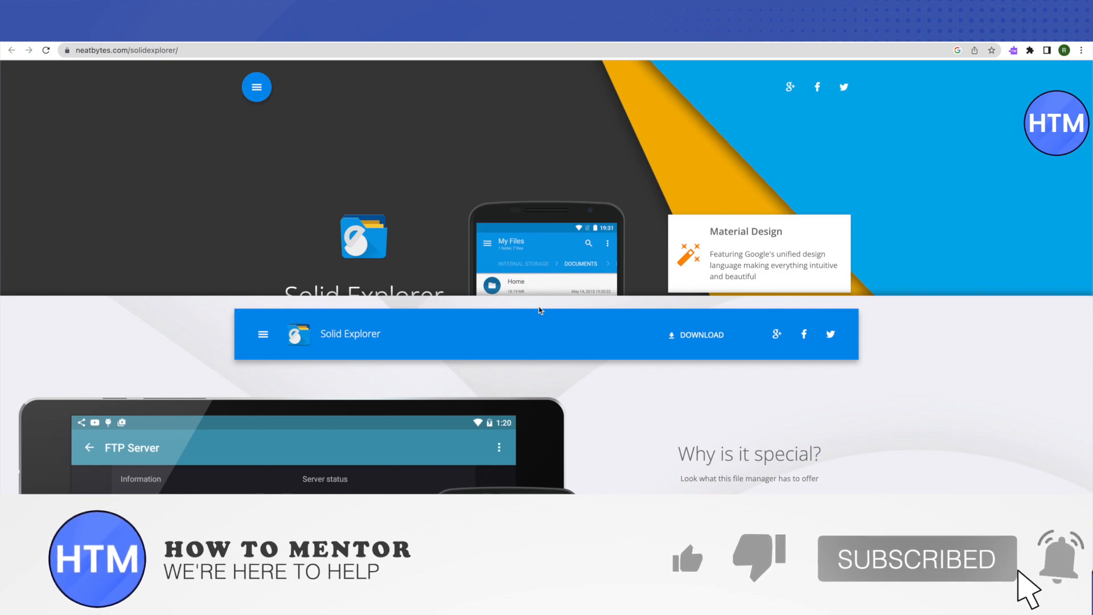
click(686, 558)
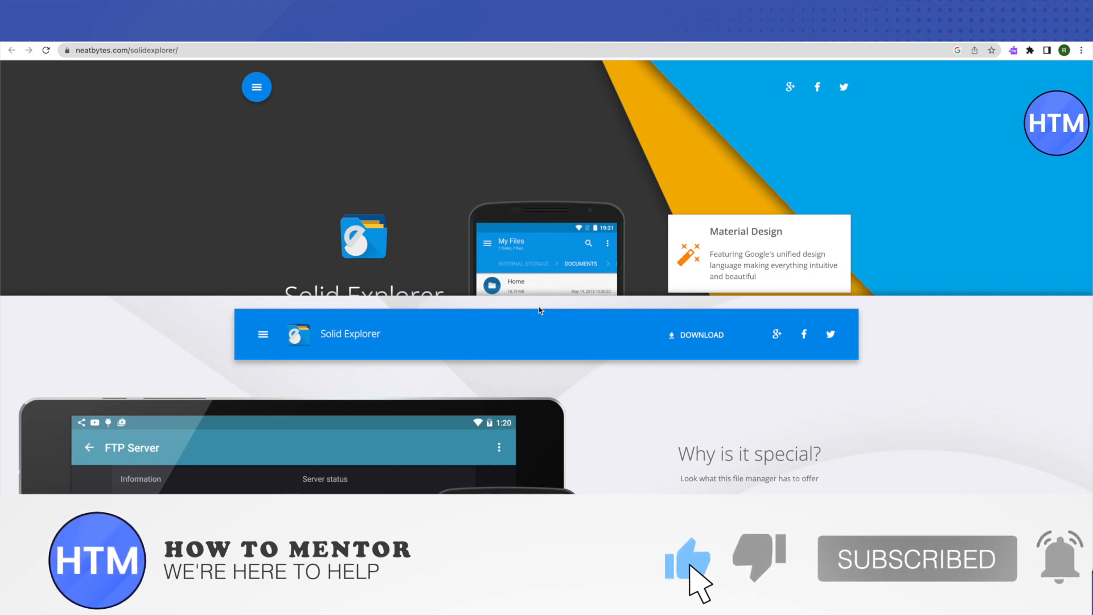